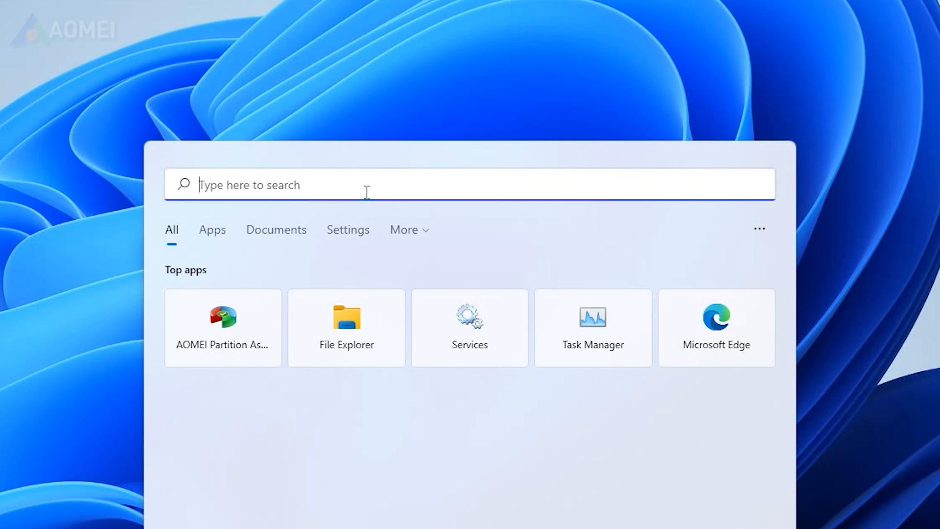
Search for cmd and launch Command Prompt with administrator rights.
type("cmd")
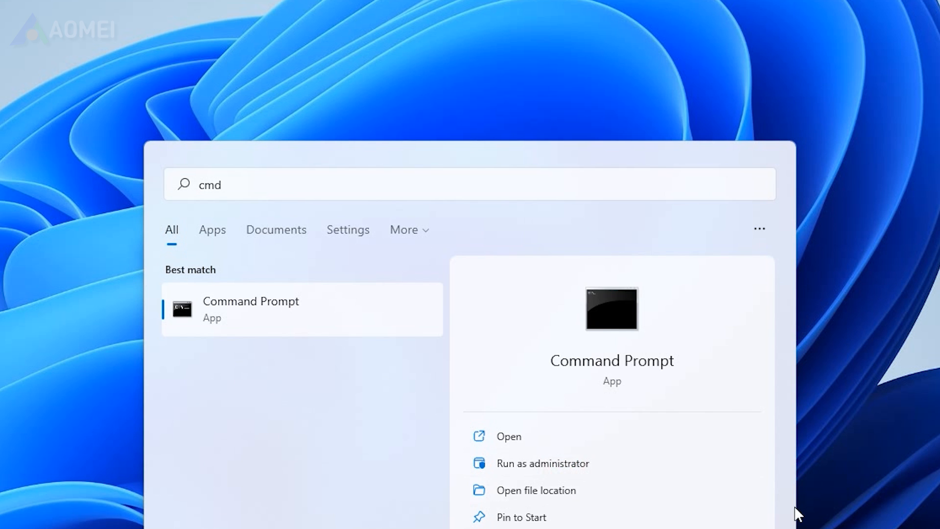
left_click(541, 463)
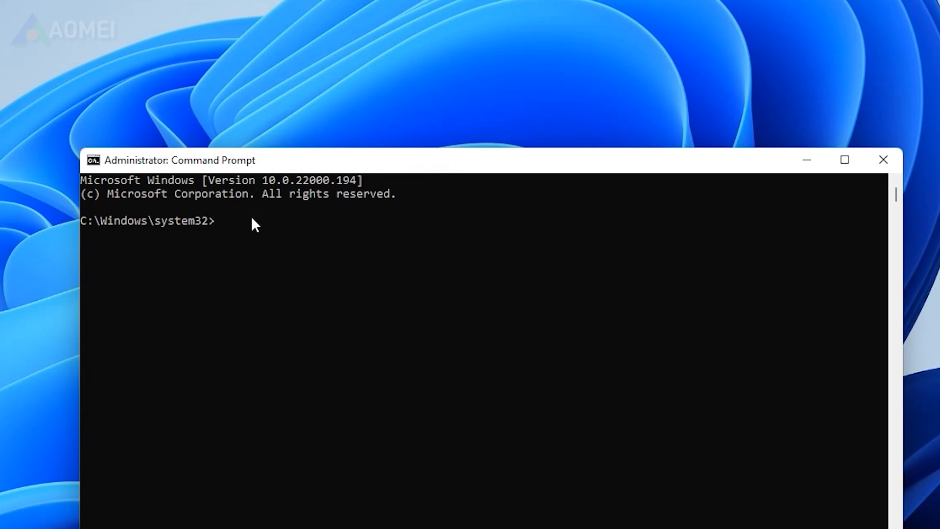
Run UsoClient StartScan, StartDownload, RestartDevice and ScanInstallWait at the elevated prompt.
type("UsoClient StartScan")
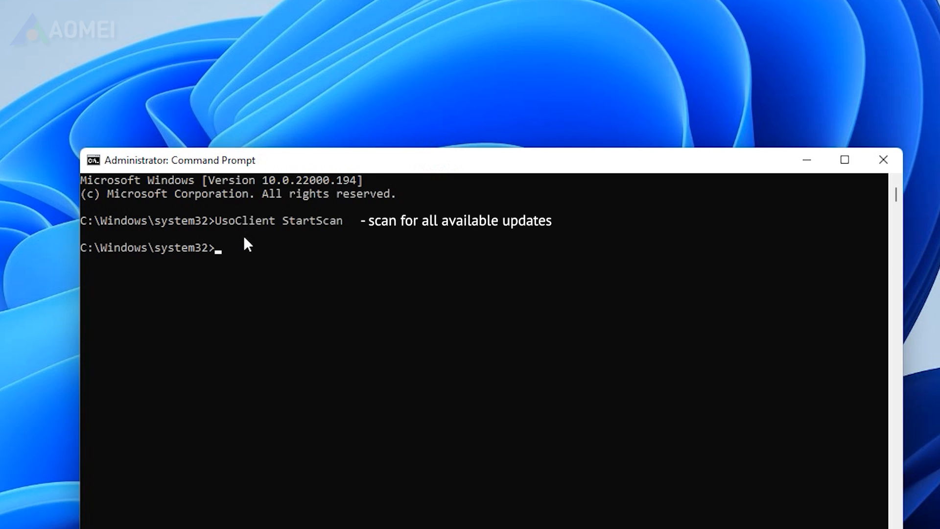
mouse_move(528, 259)
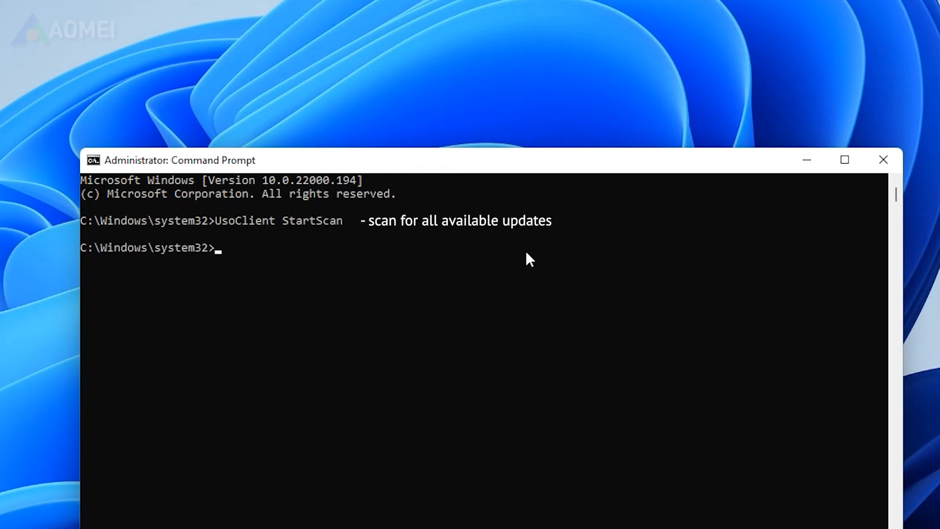
type("UsoClient StartDownload")
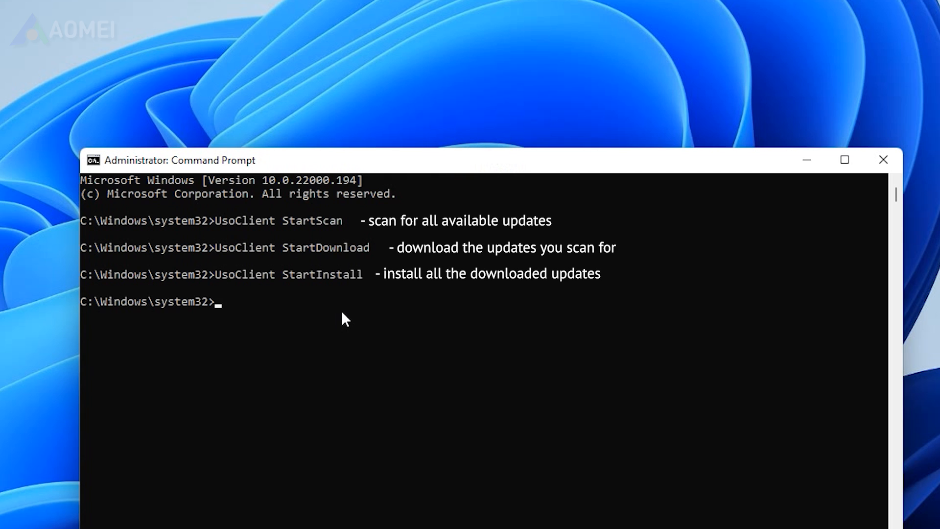
type("UsoClient RestartDevice")
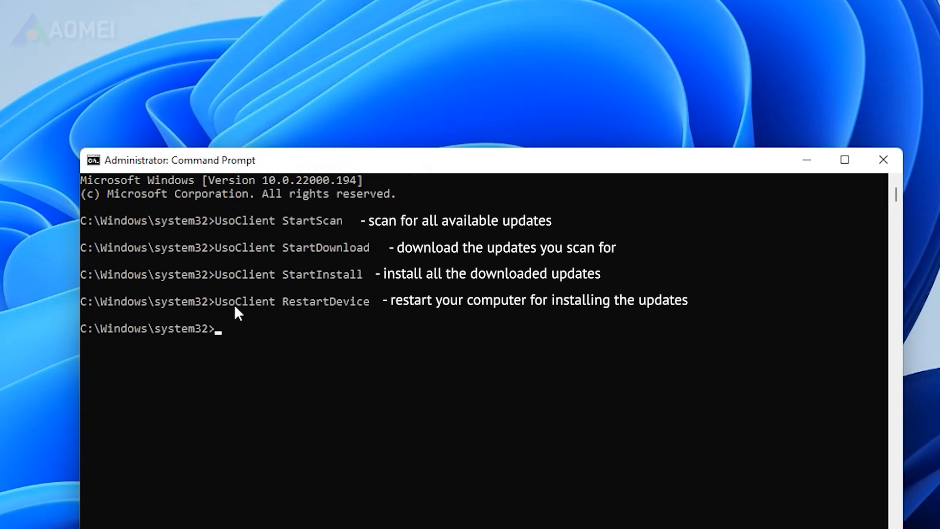
type("UsoClient ScanInstallWait")
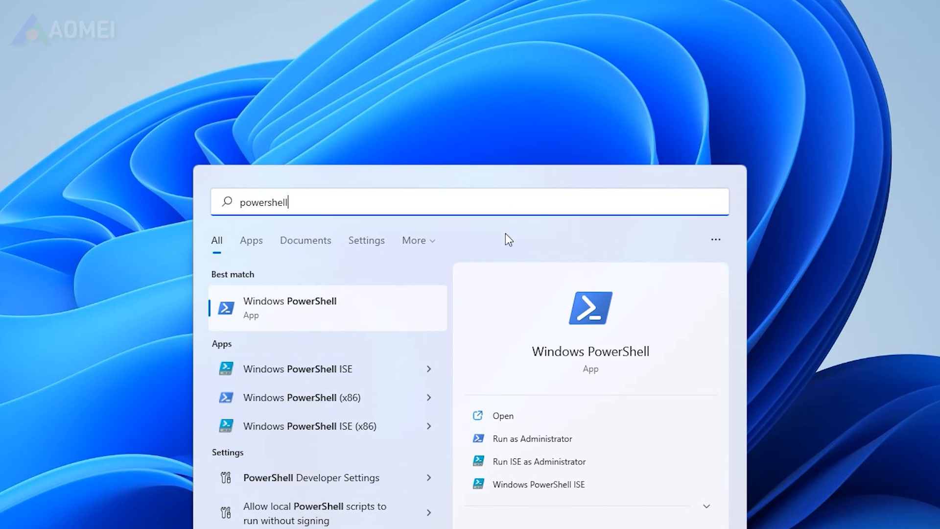
Launch Windows PowerShell as administrator and approve the User Account Control prompt.
left_click(530, 439)
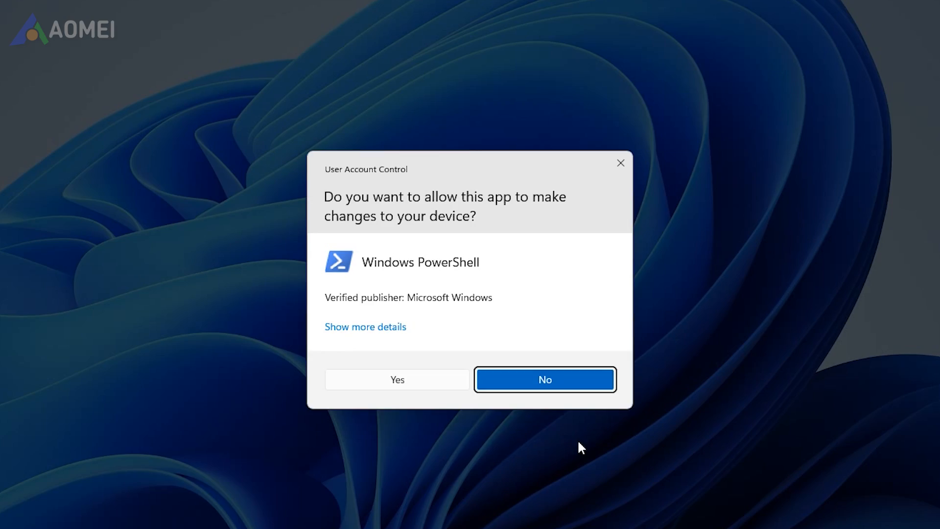
left_click(396, 378)
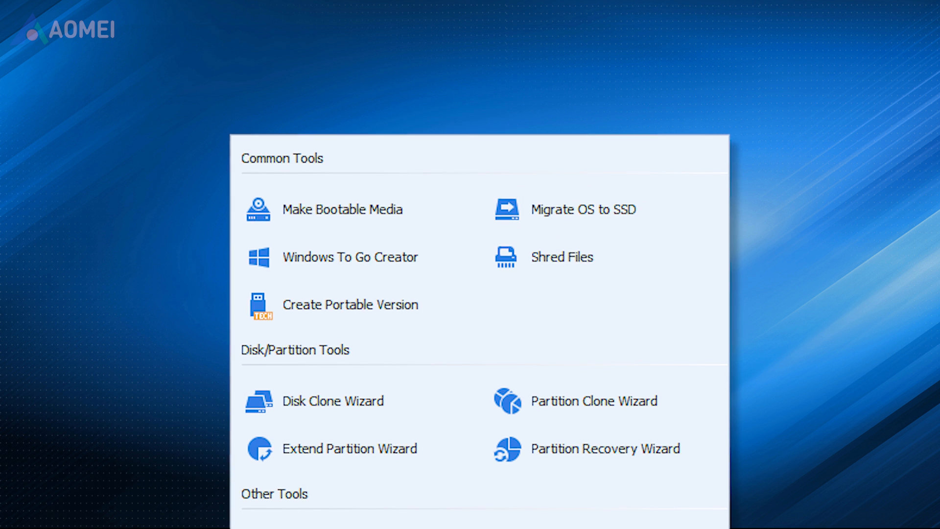
Scroll through the All Tools list of common, disk and partition tools.
scroll("down", 3)
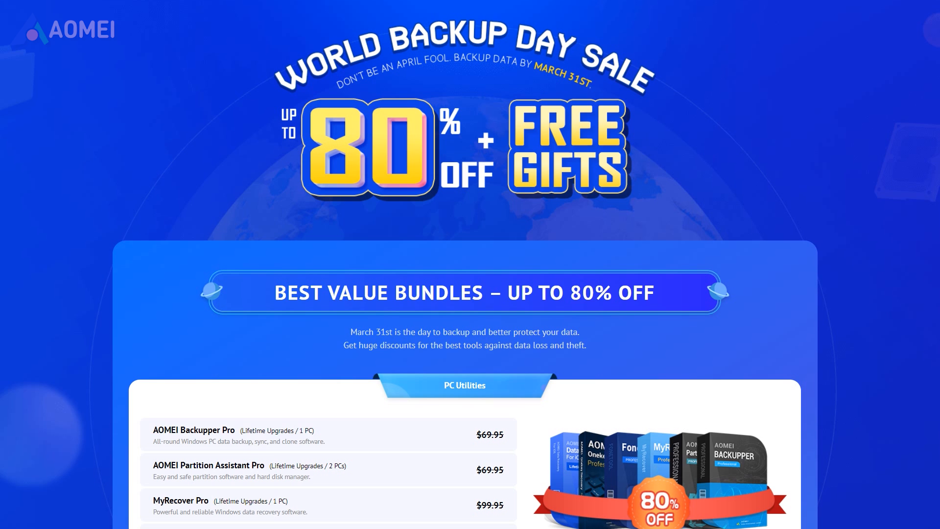
Scroll down the AOMEI World Backup Day sale page to review the discounted bundles.
scroll("down", 3)
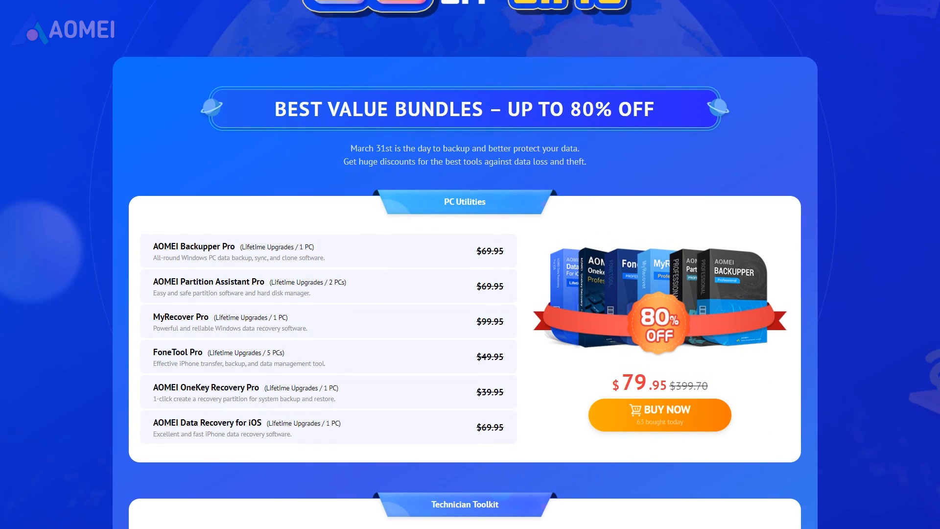
scroll("down", 3)
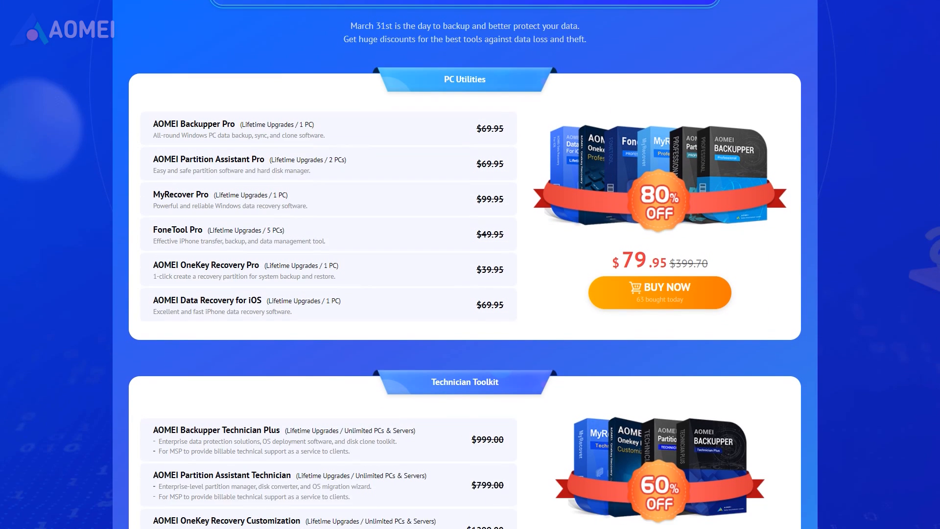
scroll("down", 3)
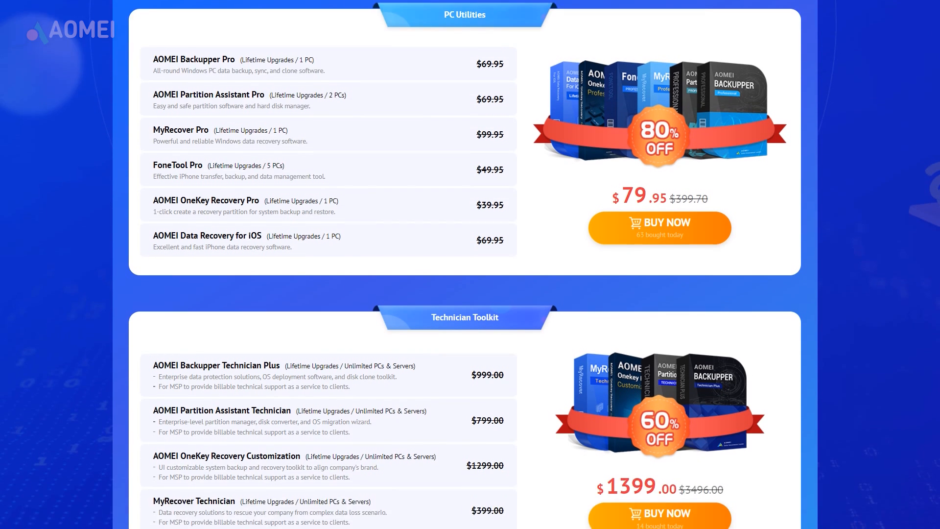
scroll("down", 3)
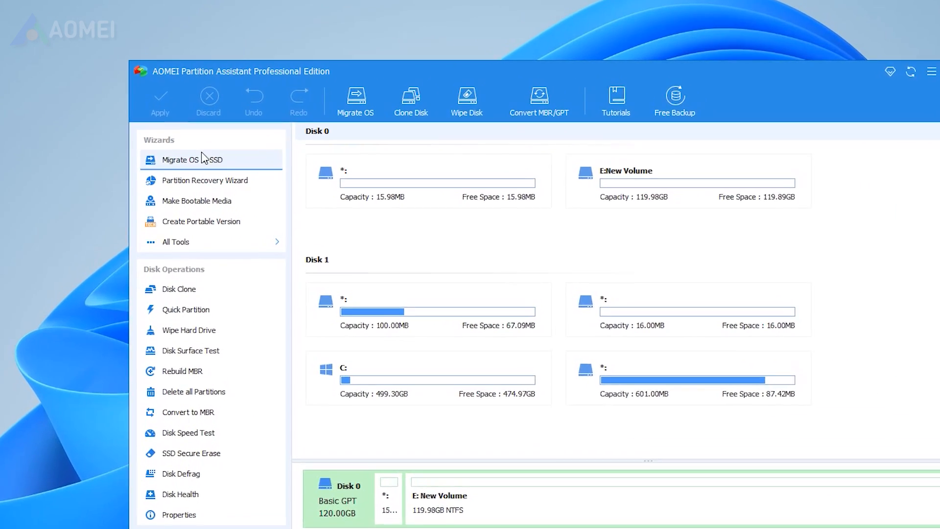
Start the Migrate OS to SSD wizard and continue past its introduction.
left_click(191, 160)
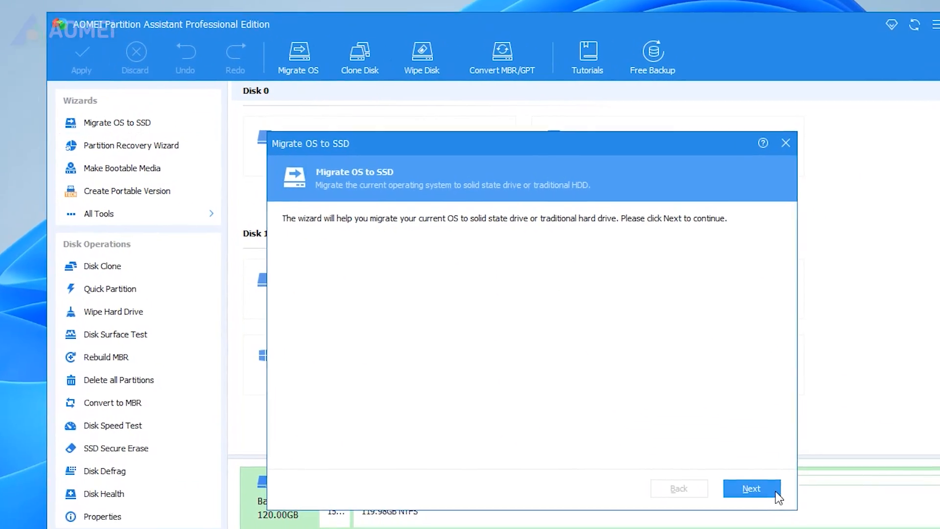
left_click(751, 487)
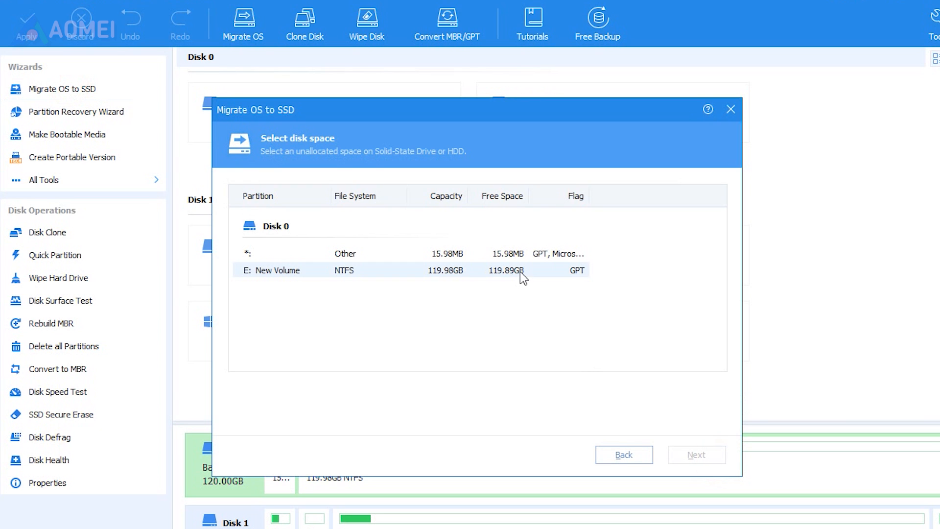
Choose E: New Volume on Disk 0 as destination, agreeing to delete all its partitions.
left_click(409, 270)
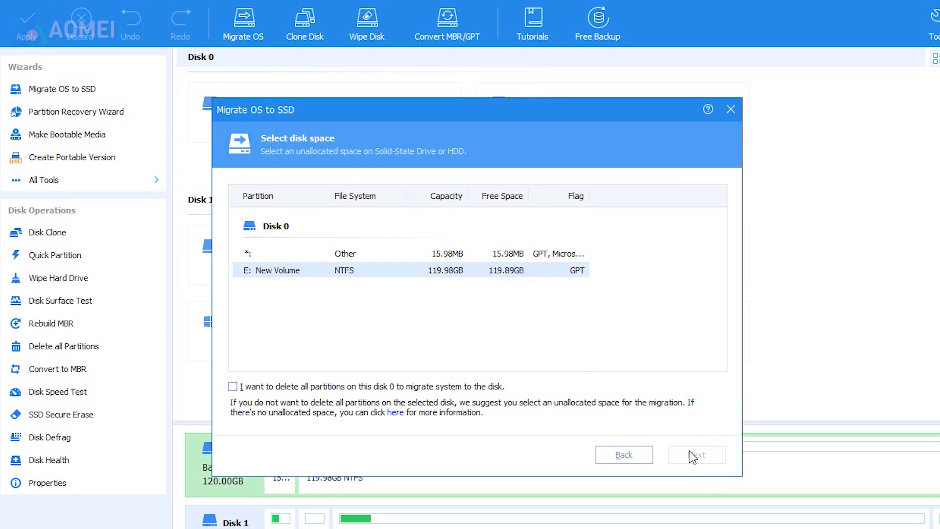
left_click(233, 387)
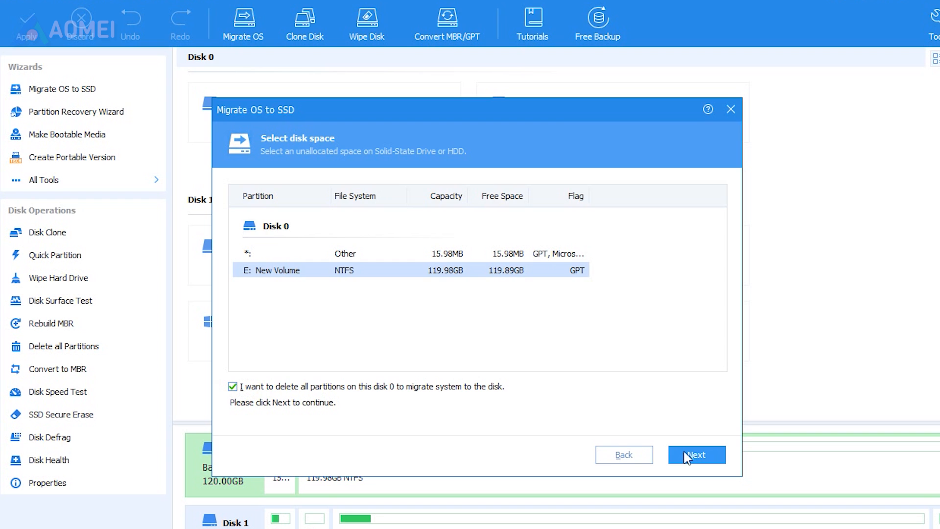
left_click(695, 454)
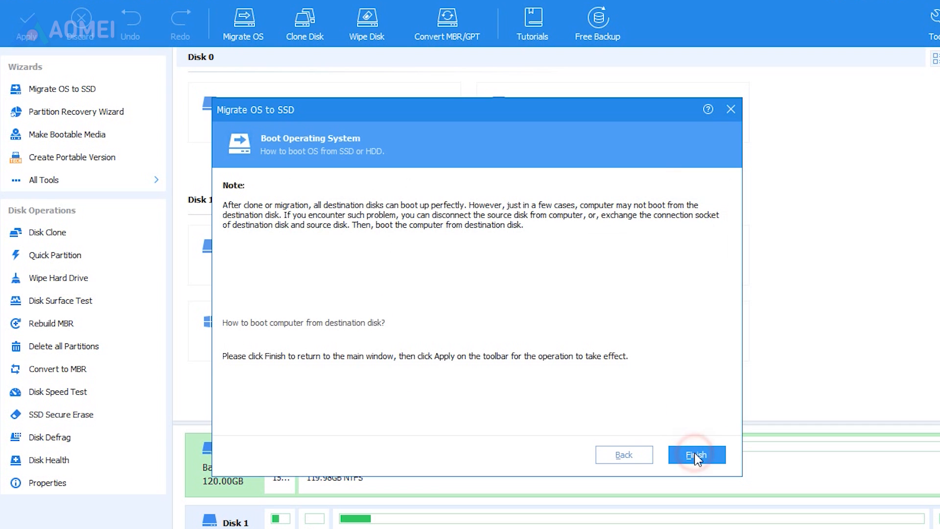
mouse_move(239, 330)
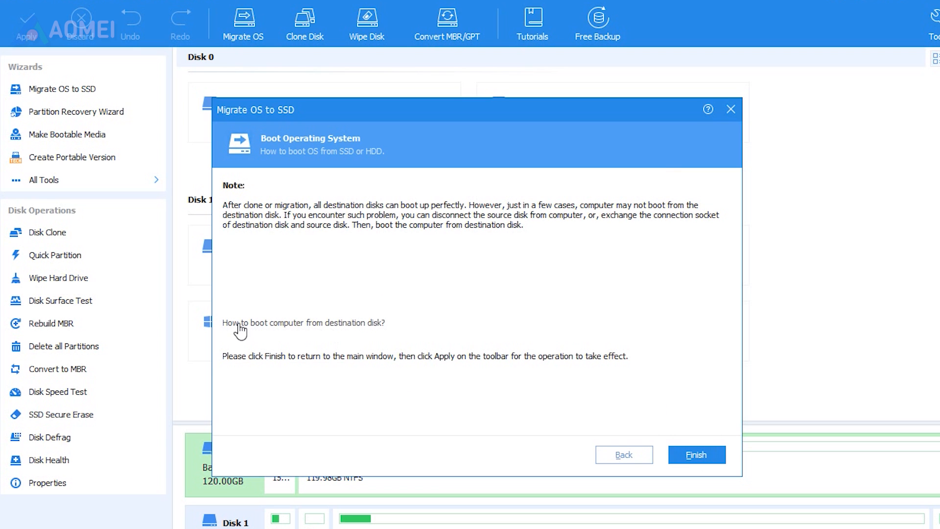
Finish the wizard, apply the migration and bring up the Pending Operations summary.
left_click(696, 454)
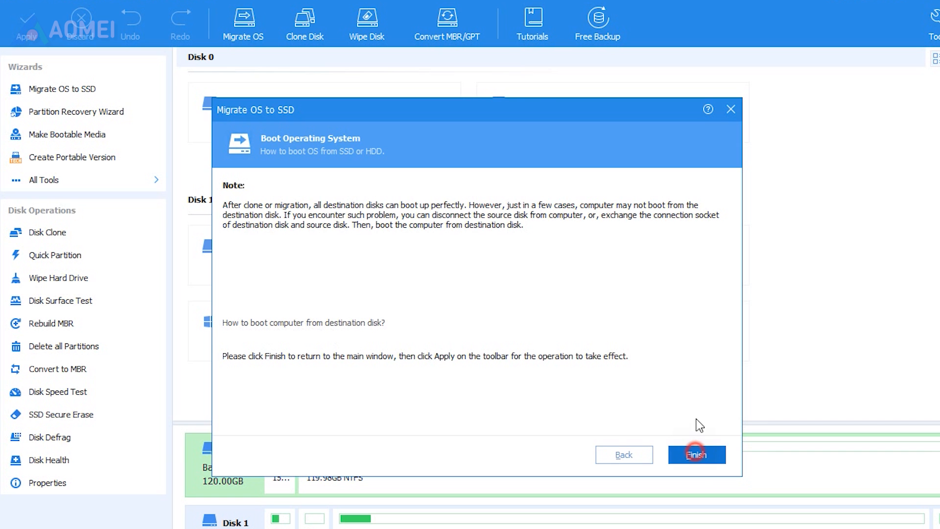
left_click(696, 454)
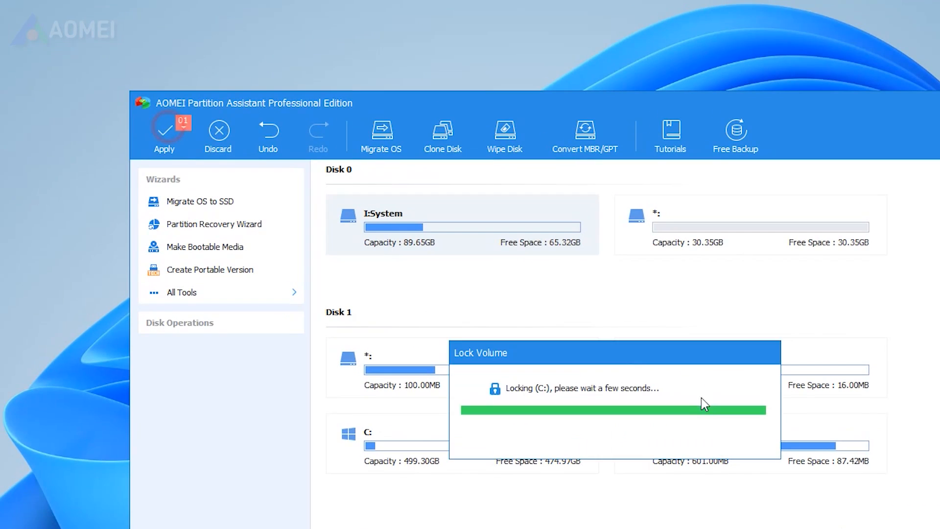
left_click(164, 130)
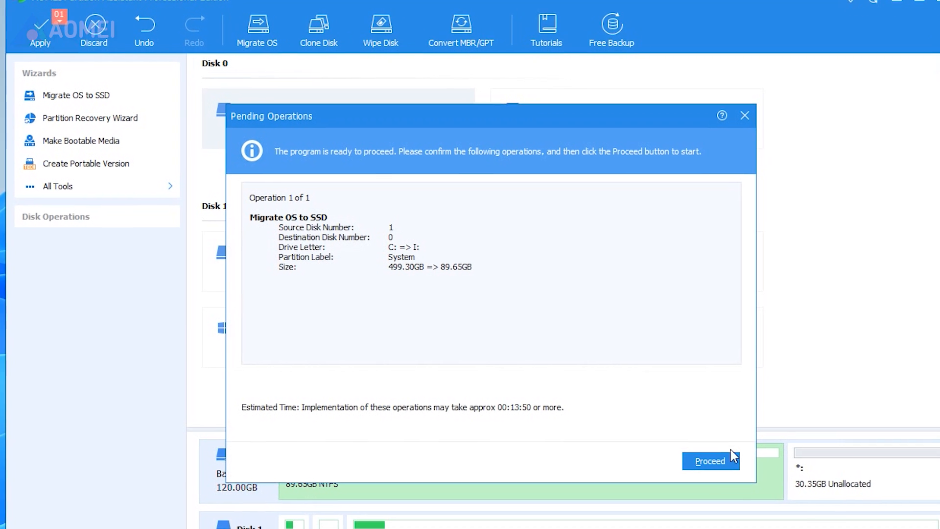